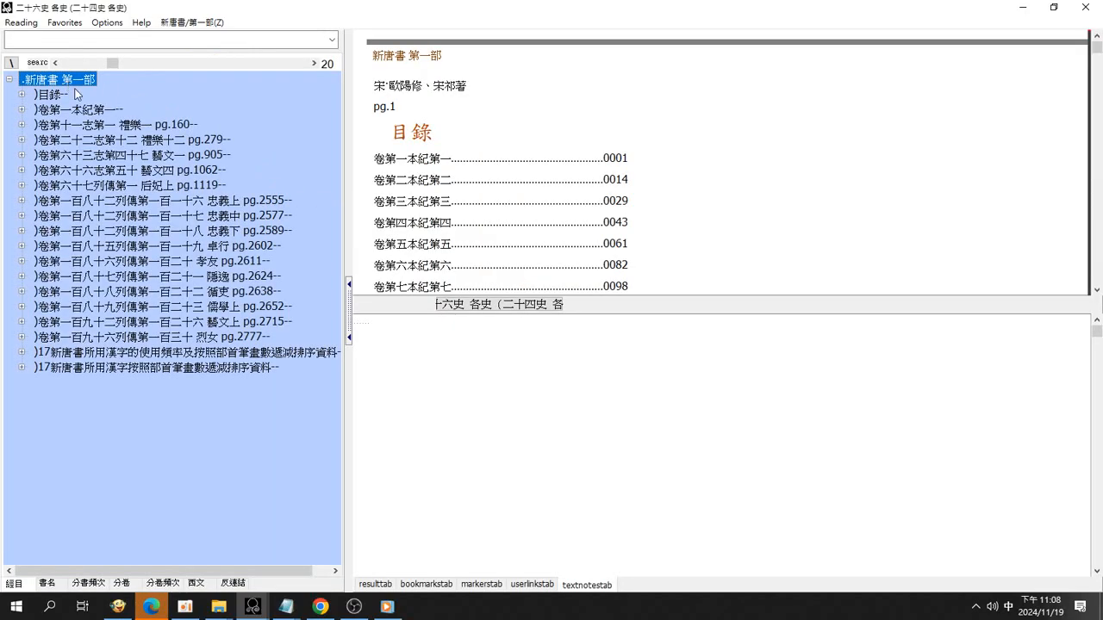
Browse the 新唐書 contents through 目錄, 本紀第一, 禮樂十二 (pg.279) and 忠義上 (pg.2555).
{"action": "left_click", "coordinate": [50, 93]}
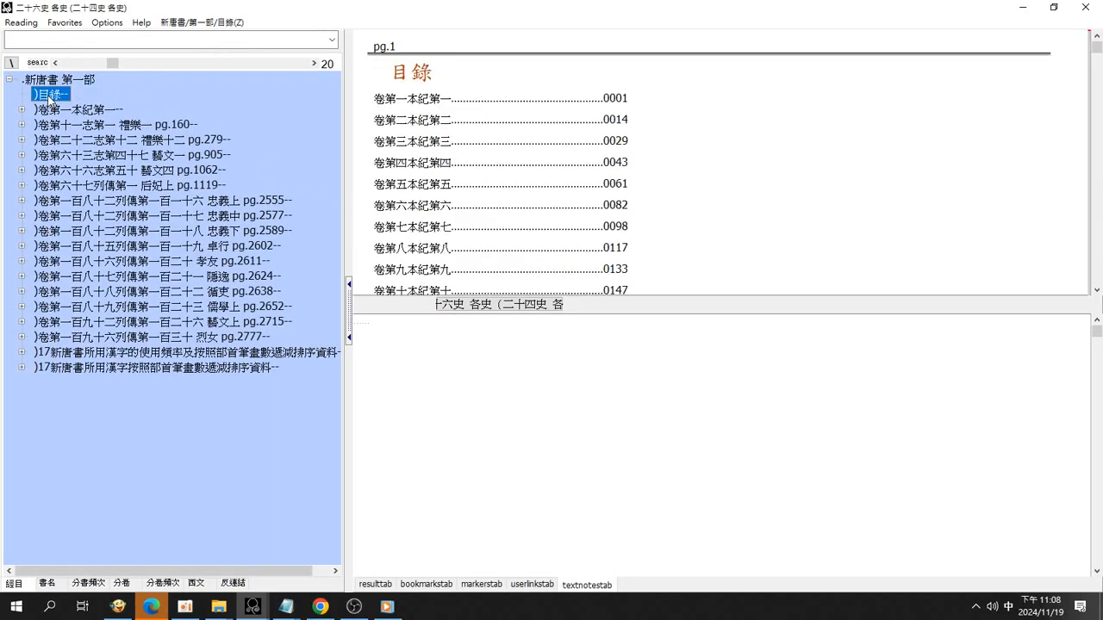
{"action": "left_click", "coordinate": [76, 110]}
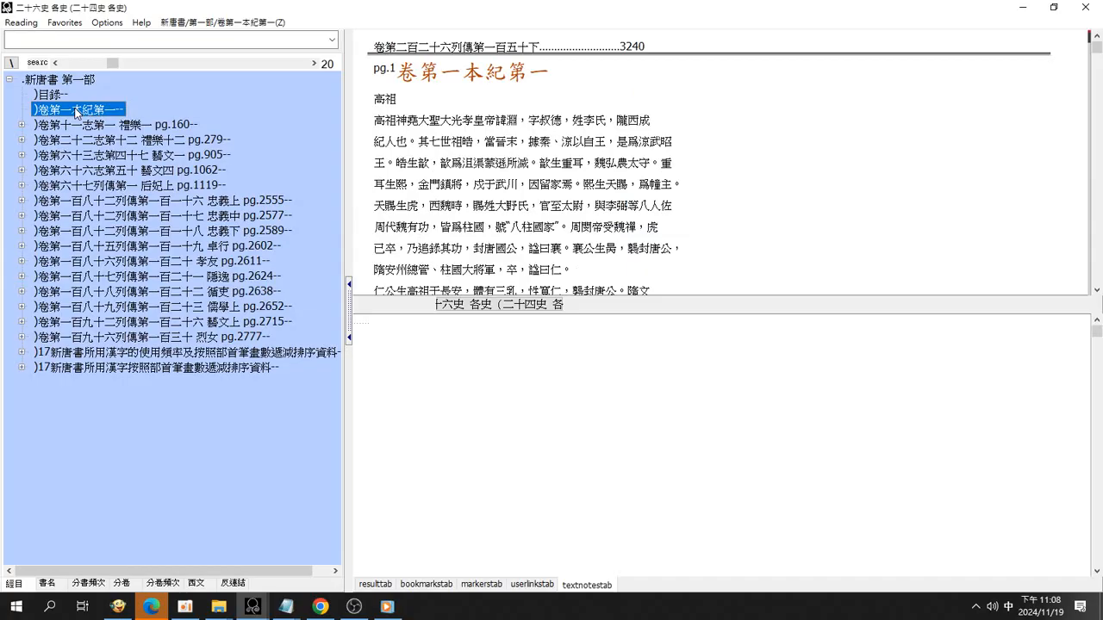
{"action": "left_click", "coordinate": [131, 137]}
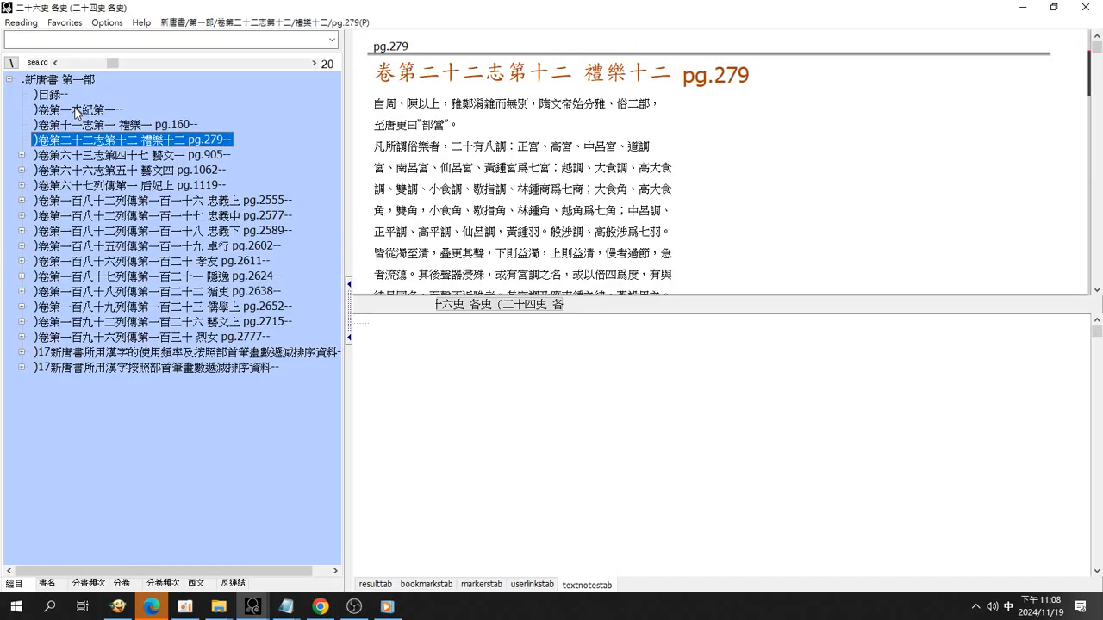
{"action": "left_click", "coordinate": [130, 171]}
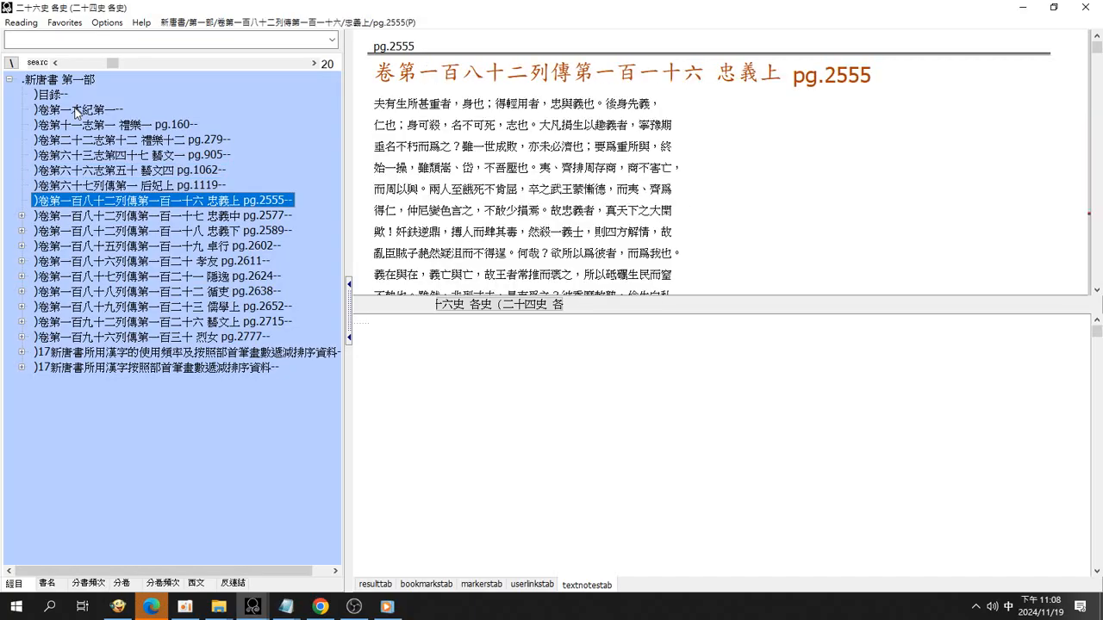
Continue through 隱逸 (pg.2624), 循吏 (pg.2638), 藝文上 (pg.2715) to 烈女 at pg.2777.
{"action": "left_click", "coordinate": [163, 216]}
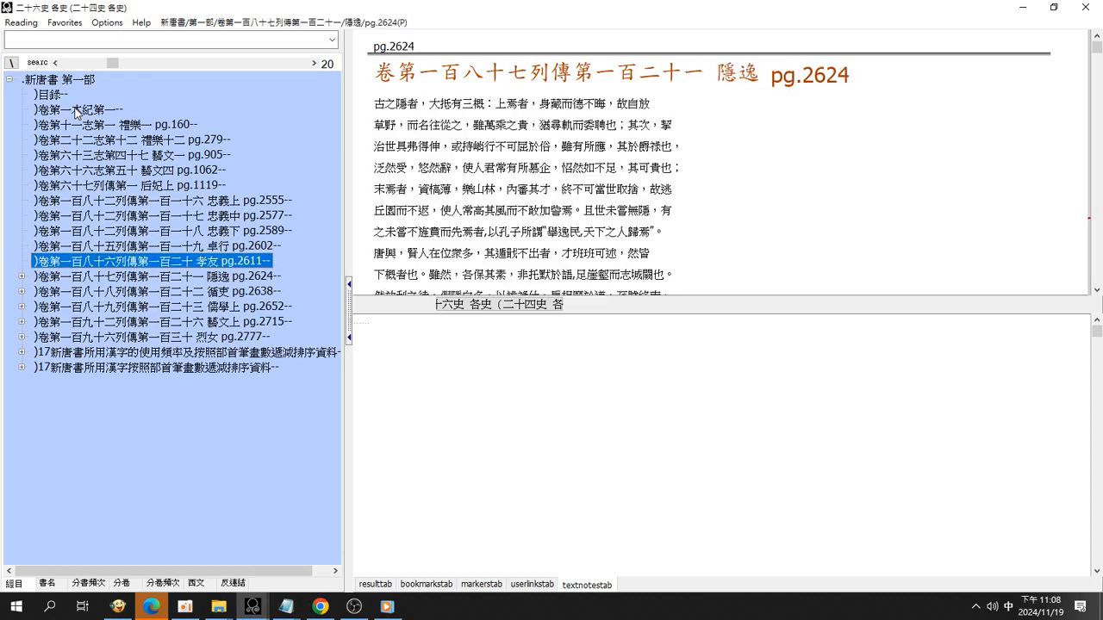
{"action": "left_click", "coordinate": [158, 289]}
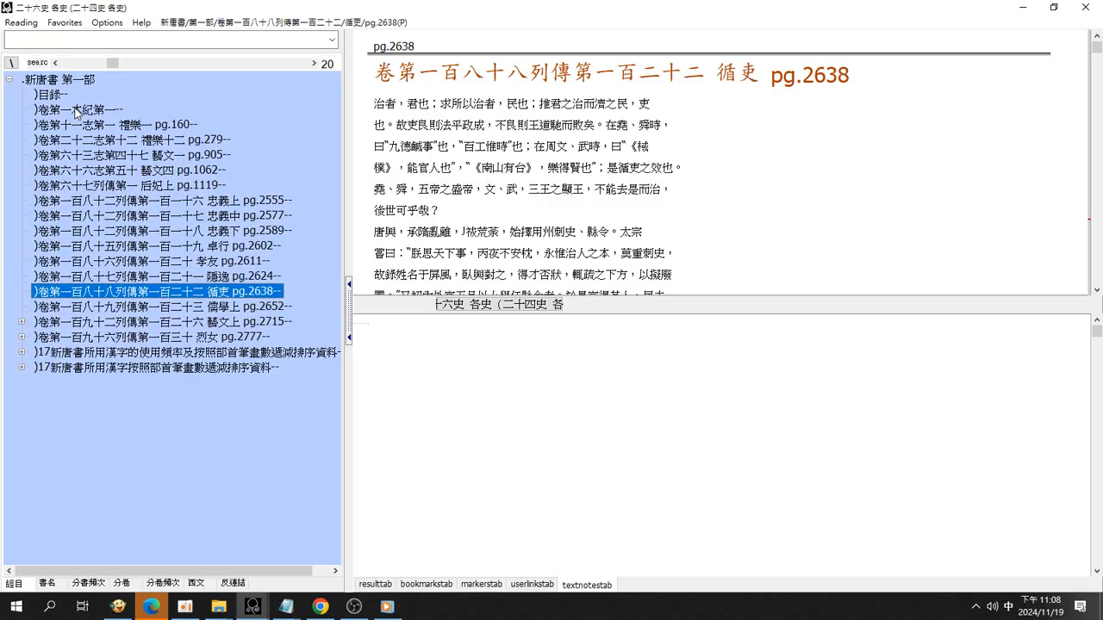
{"action": "left_click", "coordinate": [163, 322]}
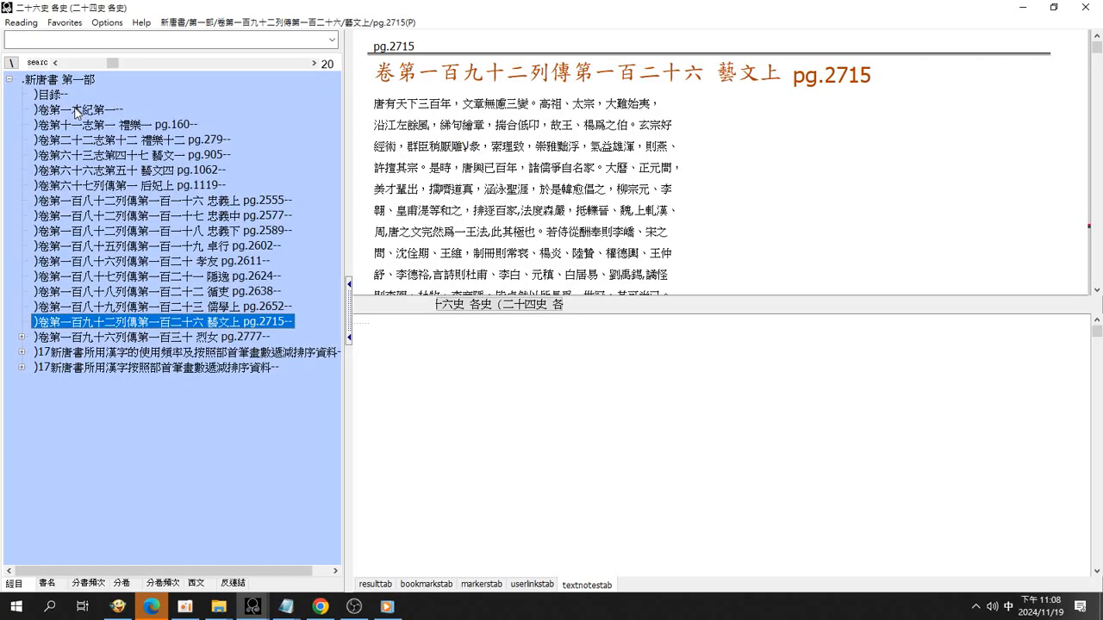
{"action": "left_click", "coordinate": [152, 336]}
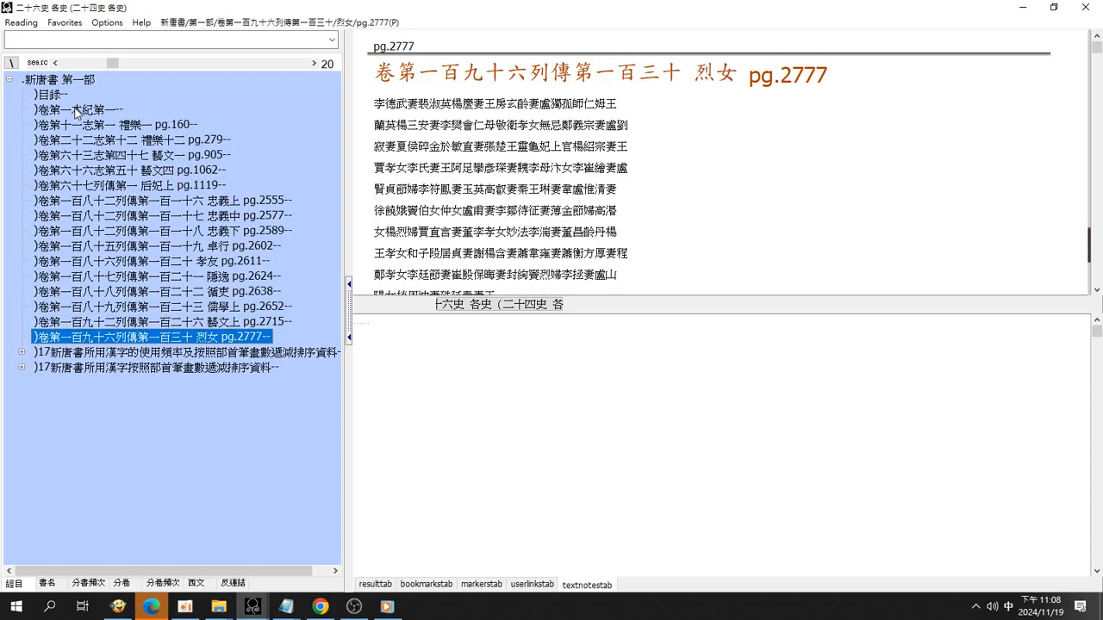
View the two 新唐書 character-data appendices, then return via 烈女 to 卷第一本紀第一, page 1.
{"action": "left_click", "coordinate": [173, 351]}
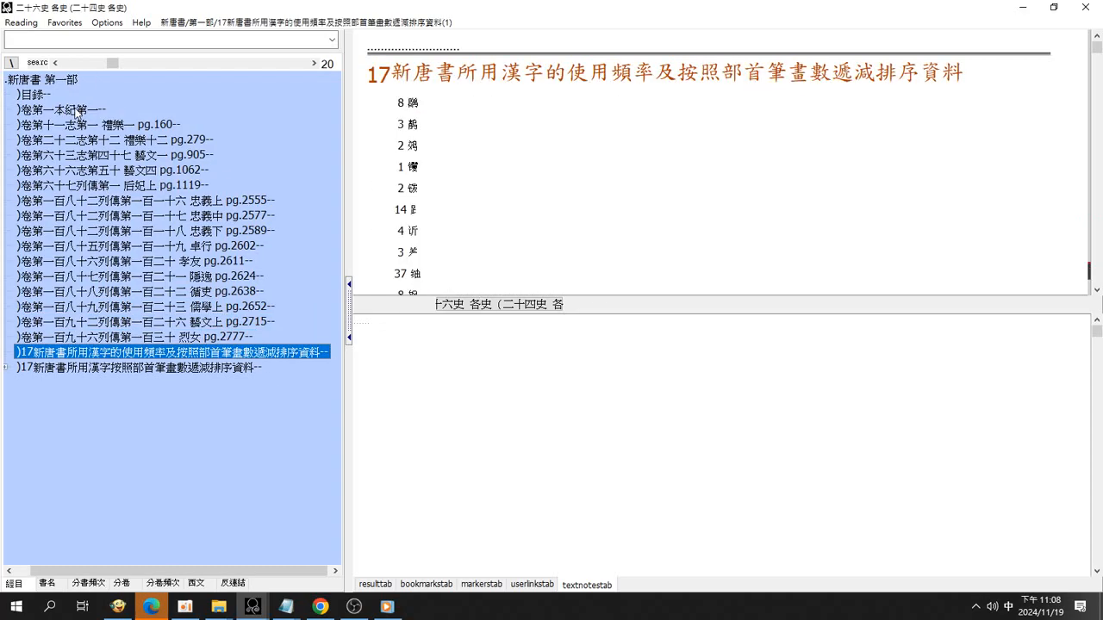
{"action": "left_click", "coordinate": [138, 367]}
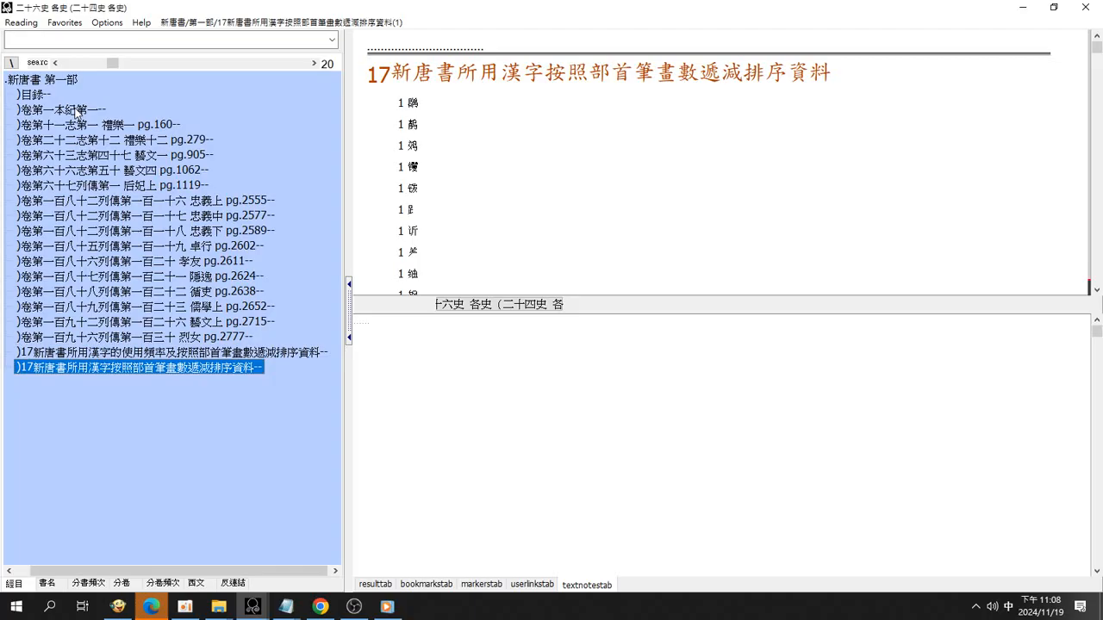
{"action": "mouse_move", "coordinate": [97, 103]}
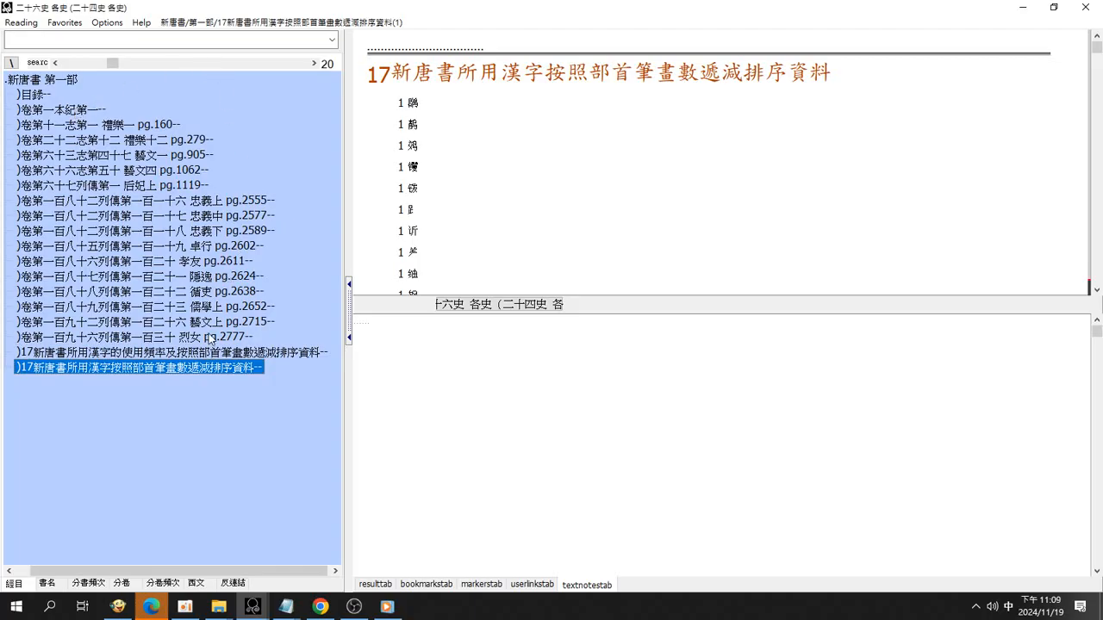
{"action": "left_click", "coordinate": [129, 336]}
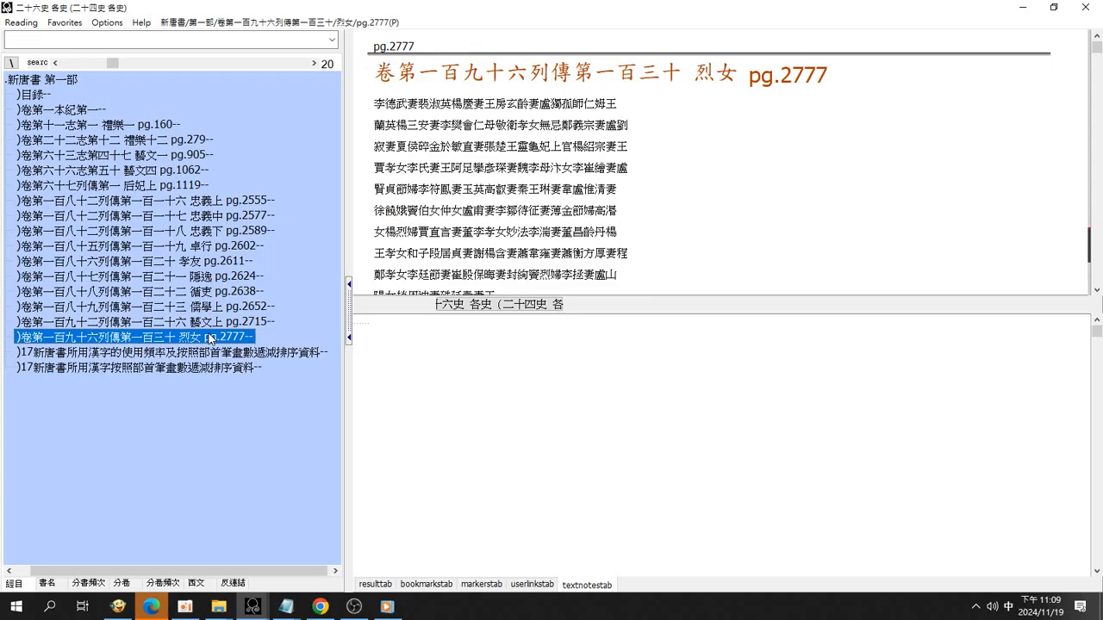
{"action": "mouse_move", "coordinate": [48, 93]}
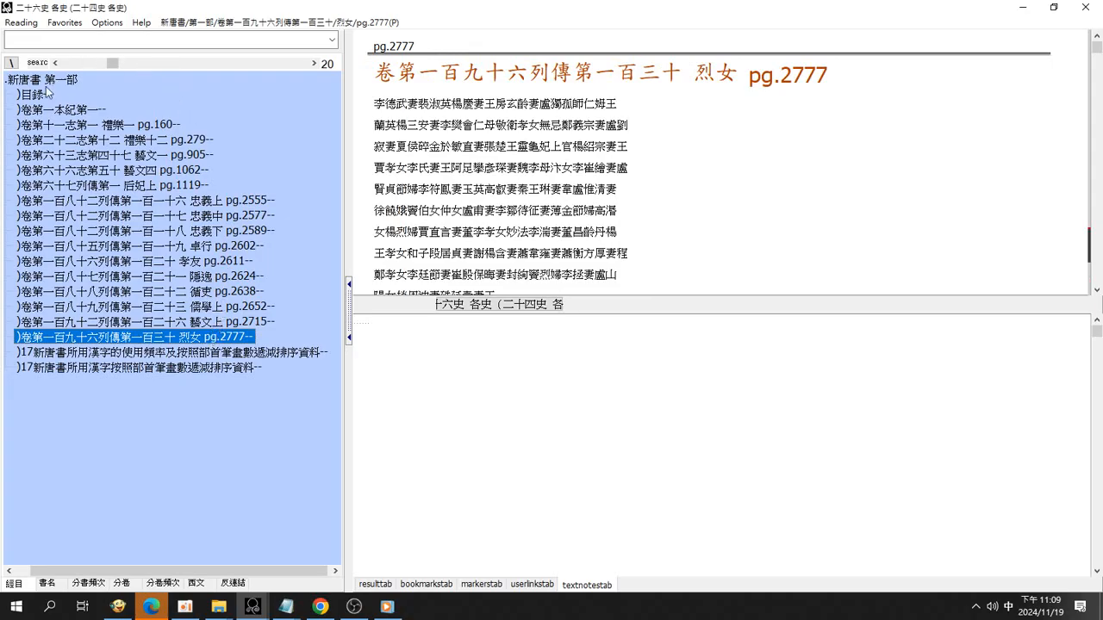
{"action": "left_click", "coordinate": [62, 111]}
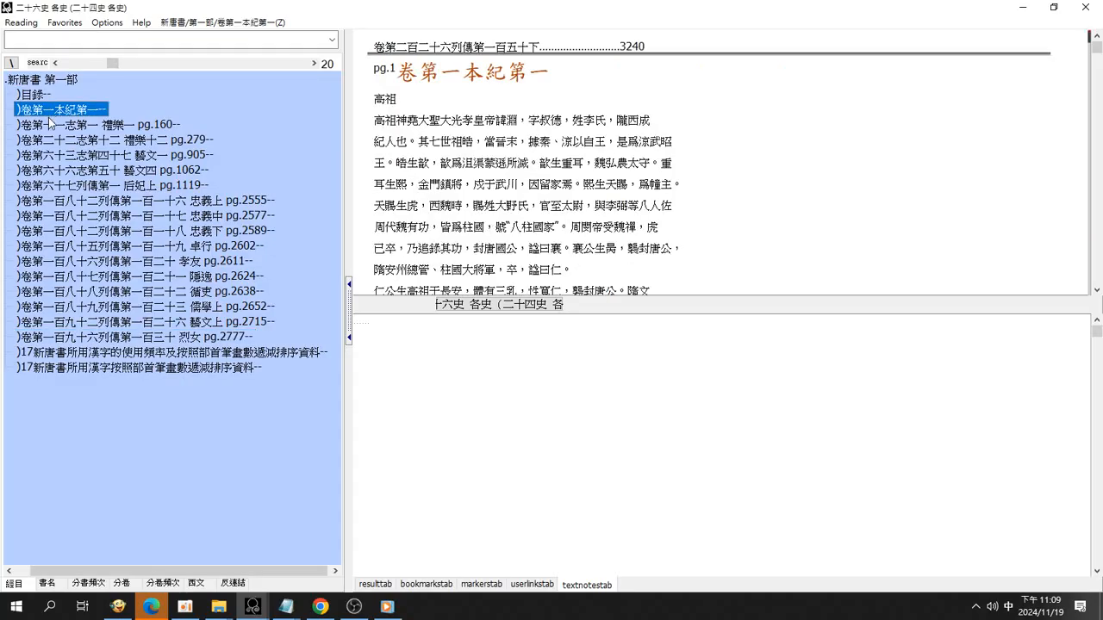
{"action": "left_click", "coordinate": [164, 41]}
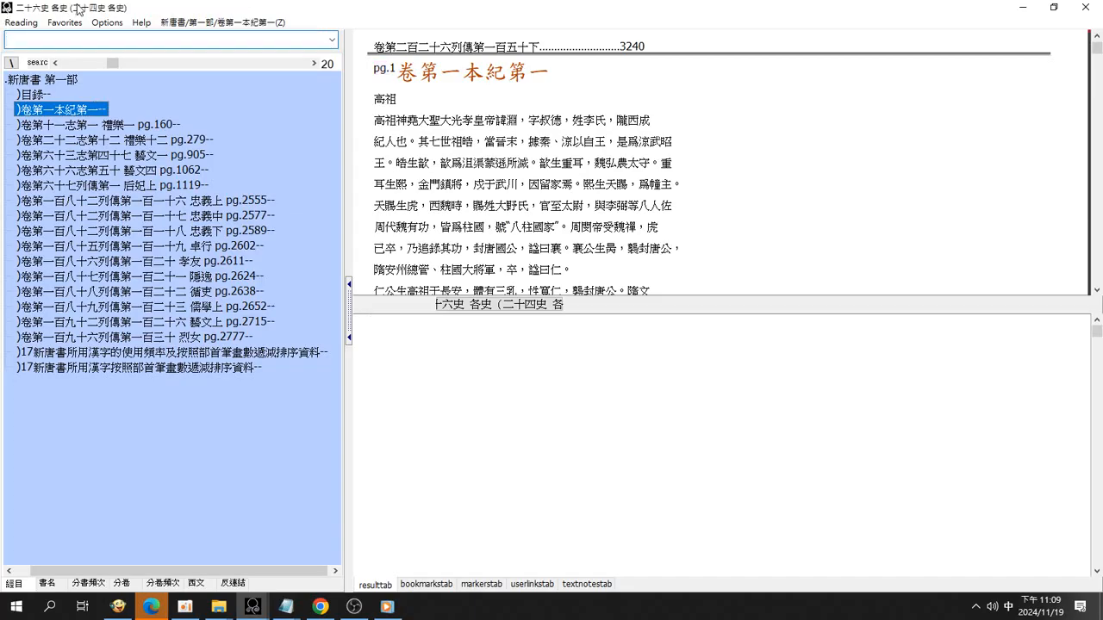
Try the terms 吳 and 孝, then search 新唐書 for 李大亮, yielding 13 highlighted hits.
{"action": "type", "text": "吳"}
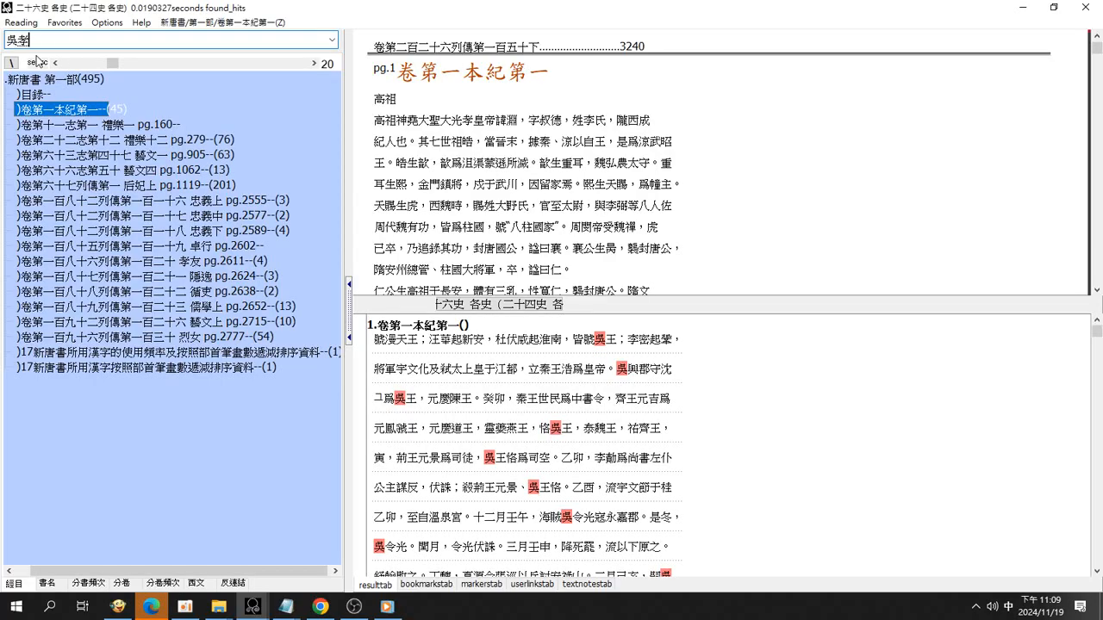
{"action": "type", "text": "孝"}
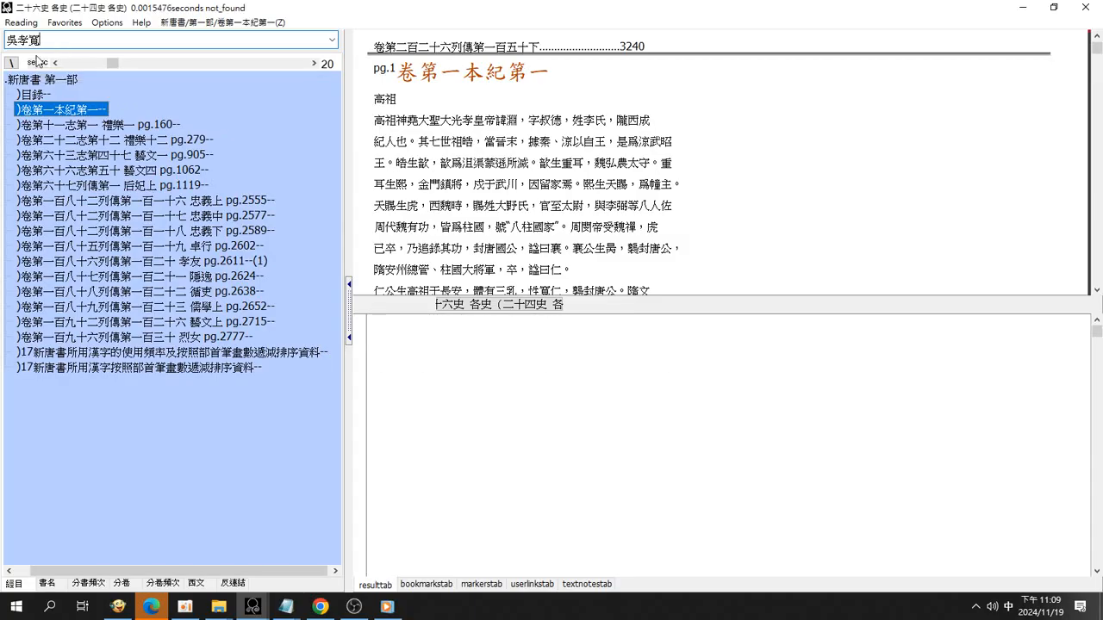
{"action": "mouse_move", "coordinate": [37, 65]}
{"action": "type", "text": "力"}
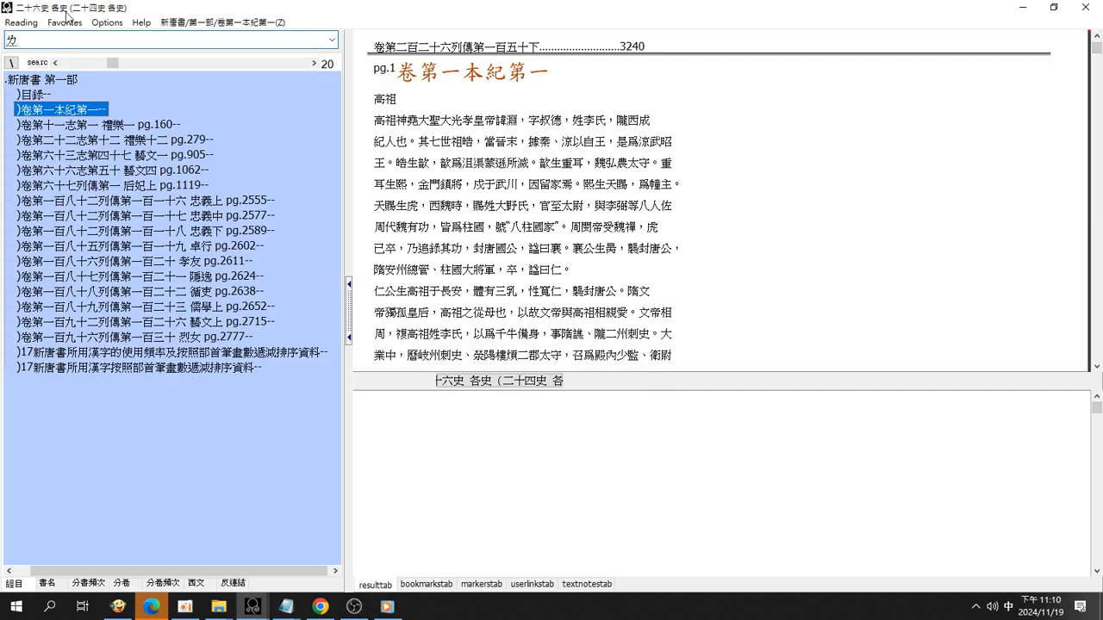
{"action": "type", "text": "李大亮"}
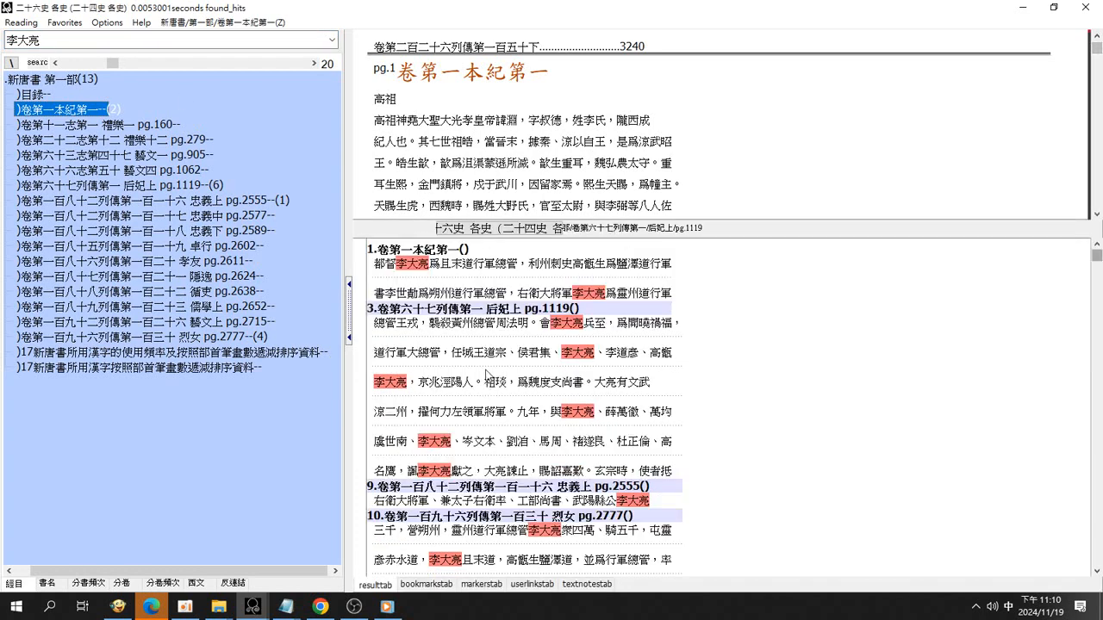
Step through the 李大亮 hits in 忠義上 and 烈女 to view each highlighted passage.
{"action": "scroll", "scroll_direction": "down", "scroll_amount": 3}
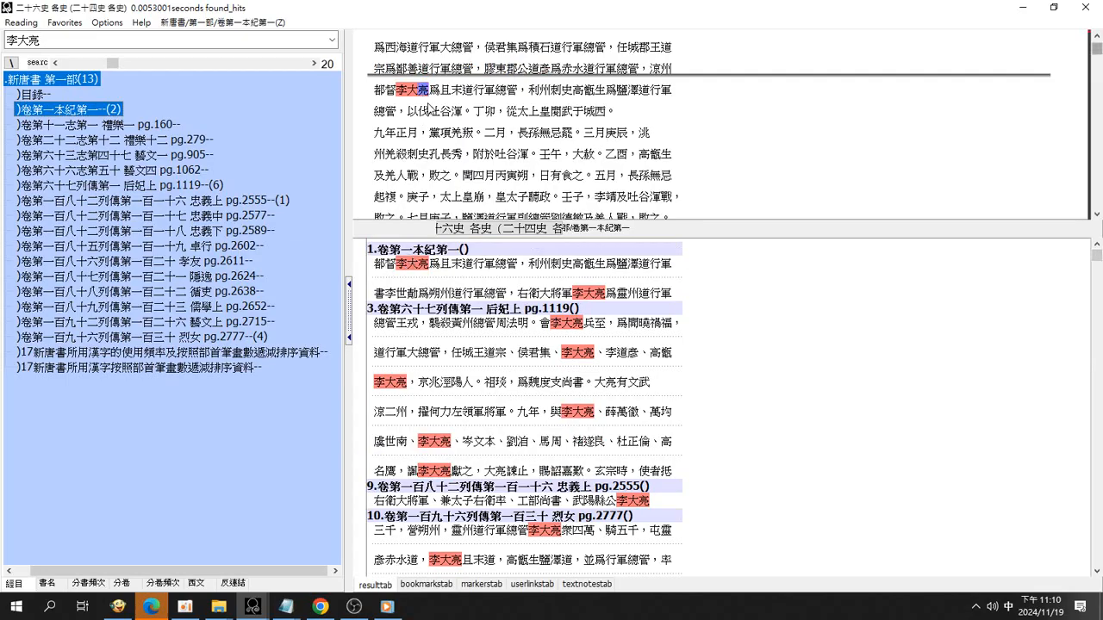
{"action": "mouse_move", "coordinate": [430, 124]}
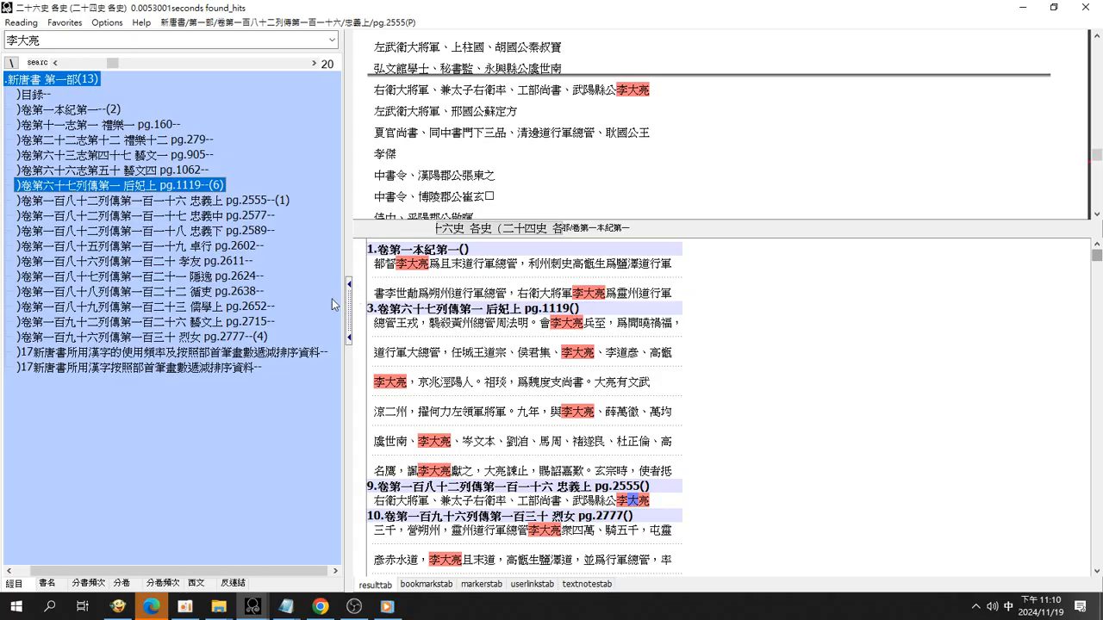
{"action": "left_click", "coordinate": [141, 200]}
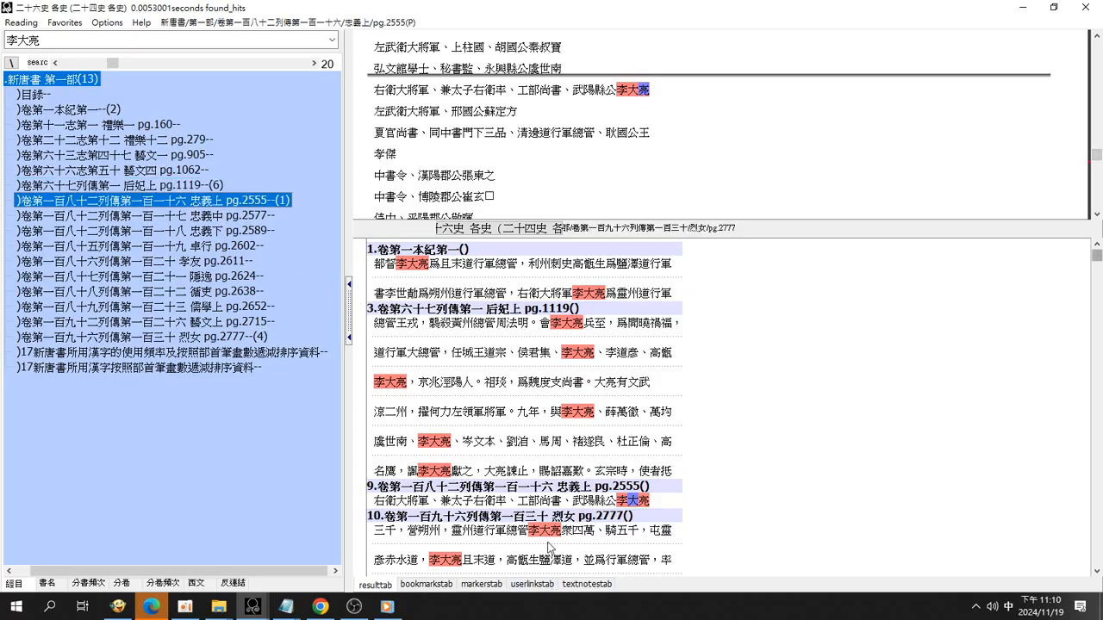
{"action": "left_click", "coordinate": [543, 531]}
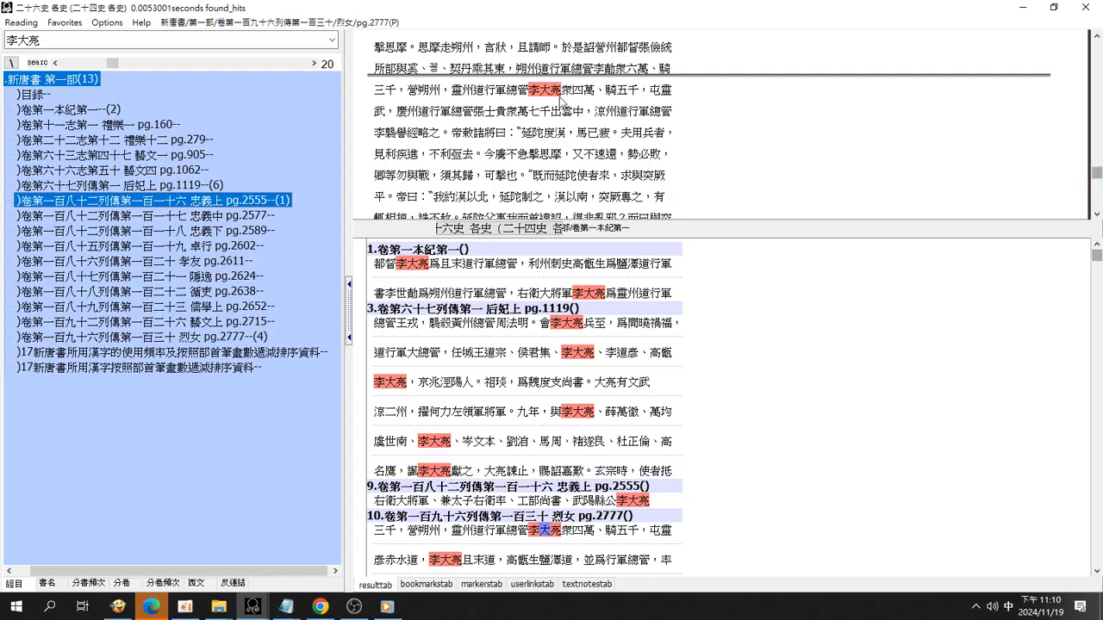
{"action": "left_click", "coordinate": [141, 336]}
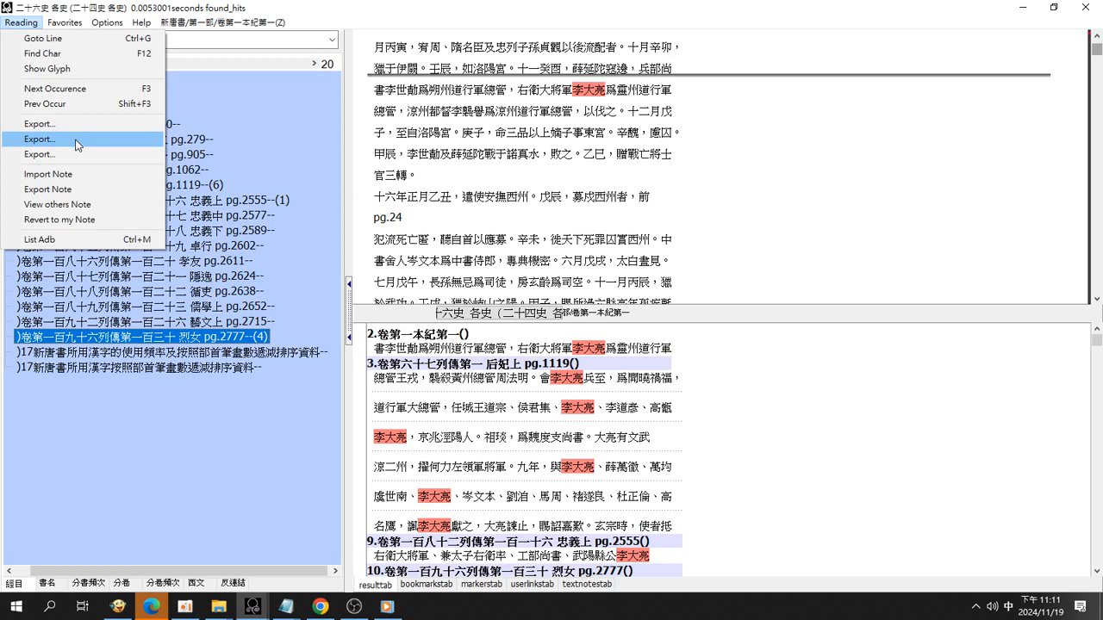
{"action": "left_click", "coordinate": [38, 138]}
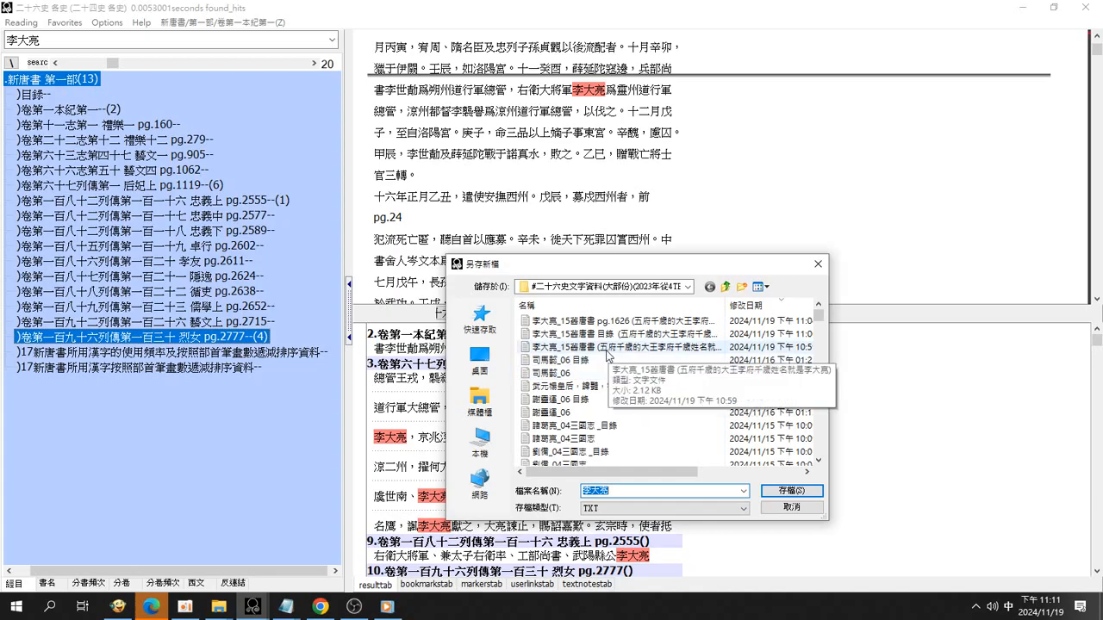
{"action": "left_click", "coordinate": [611, 346]}
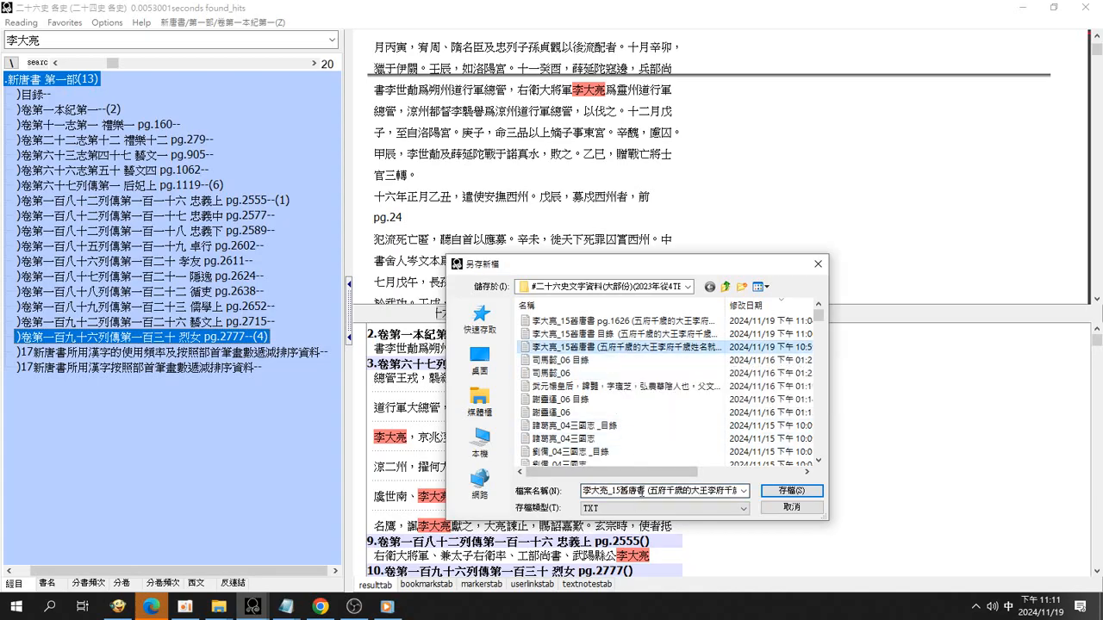
{"action": "left_click", "coordinate": [646, 348]}
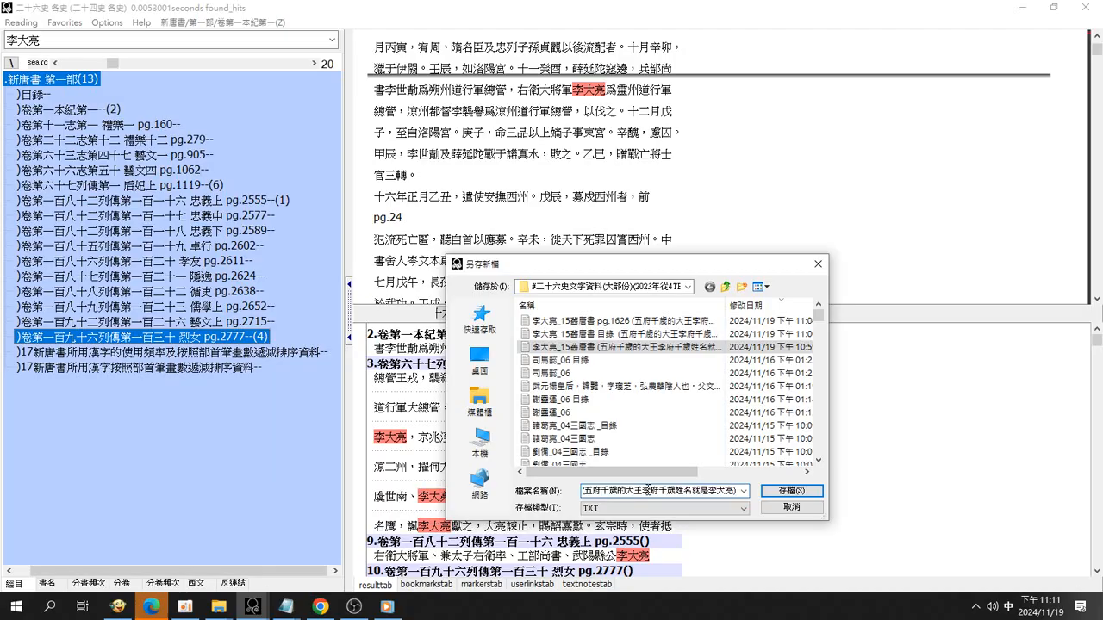
{"action": "left_click", "coordinate": [647, 348]}
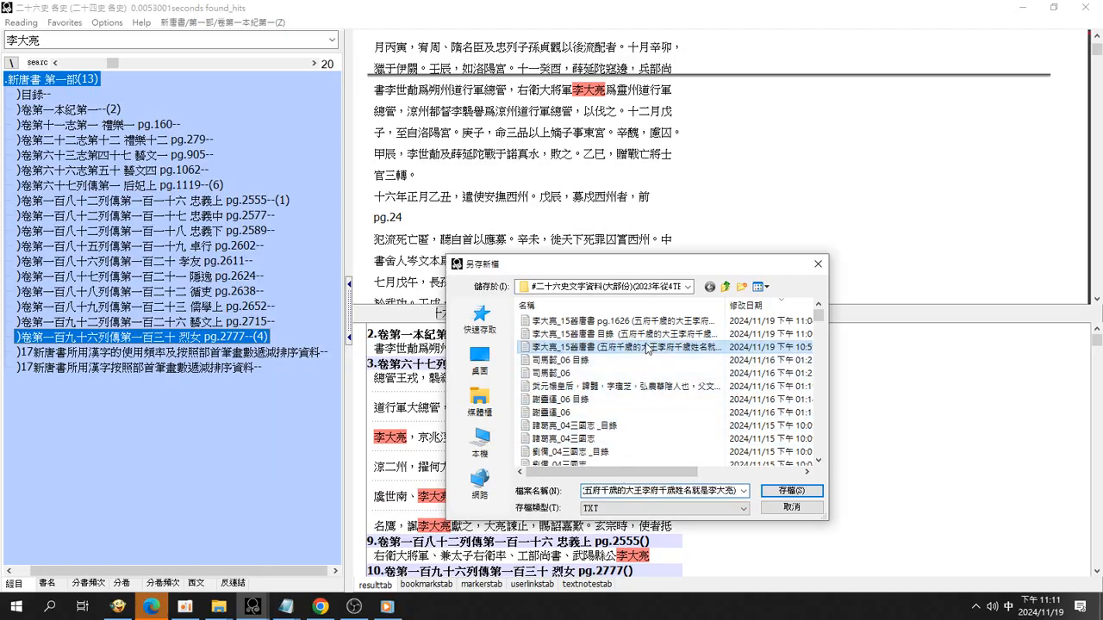
{"action": "mouse_move", "coordinate": [634, 346]}
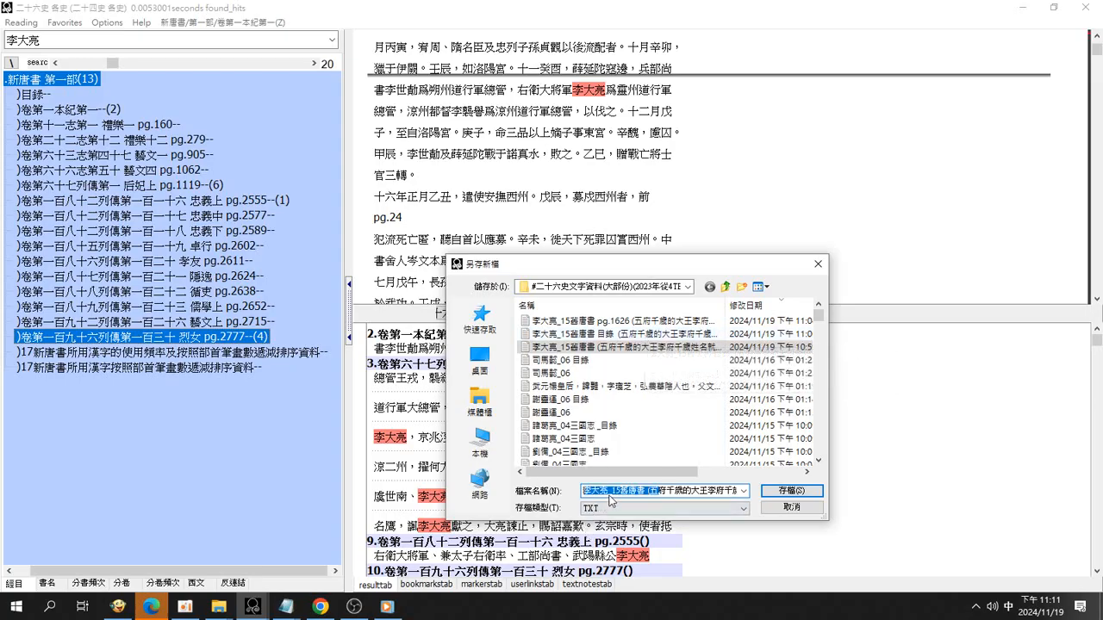
{"action": "left_click", "coordinate": [624, 489]}
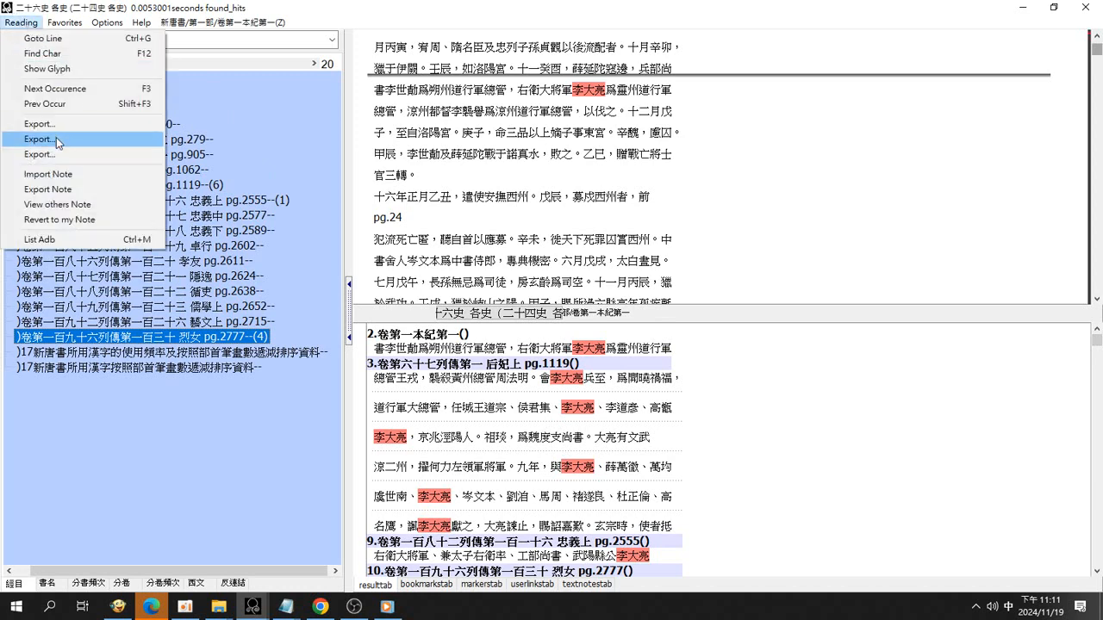
{"action": "left_click", "coordinate": [38, 124]}
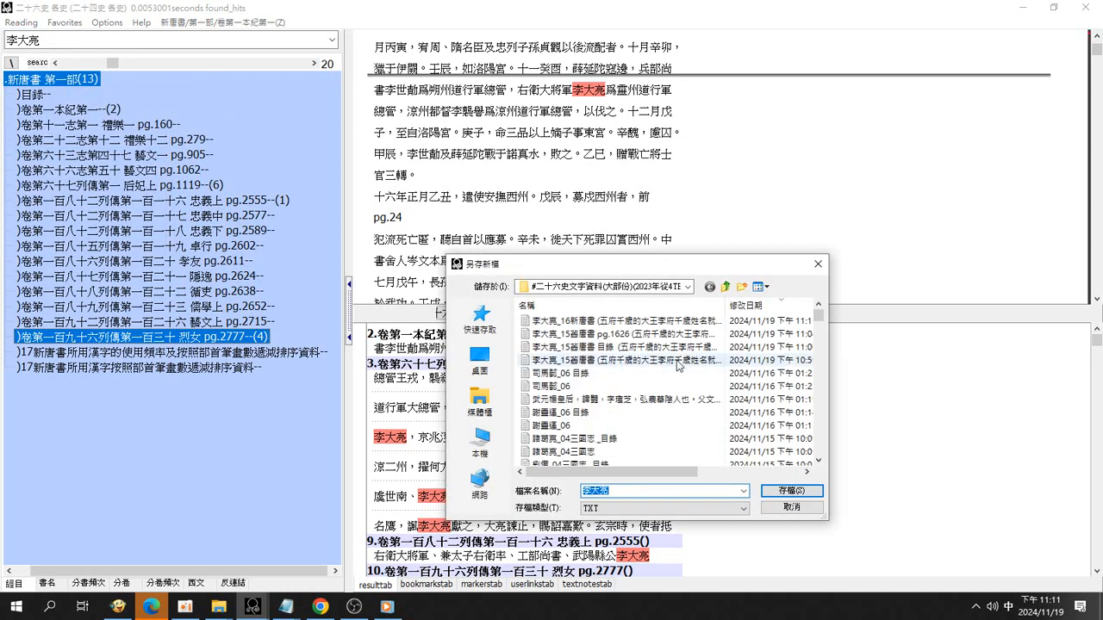